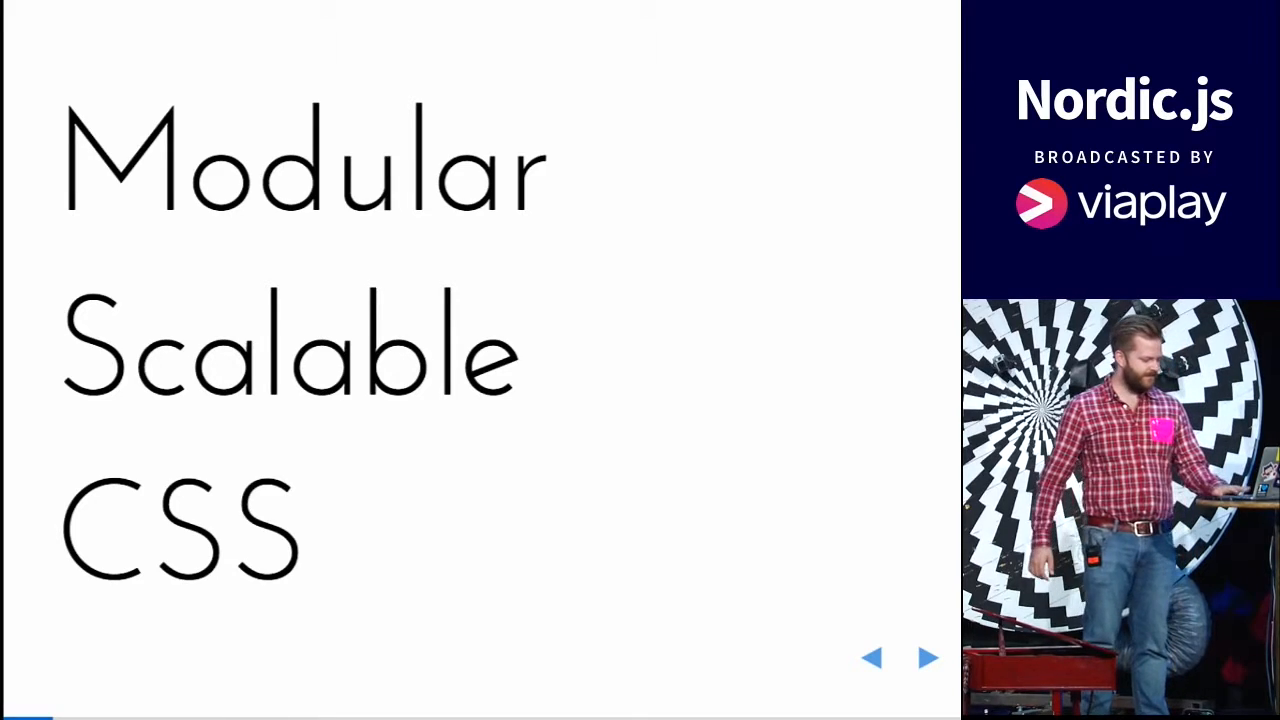
# Step through the Problems with CSS list (cascading, specificity, reusability) to the nested selector example.
pyautogui.click(926, 657)
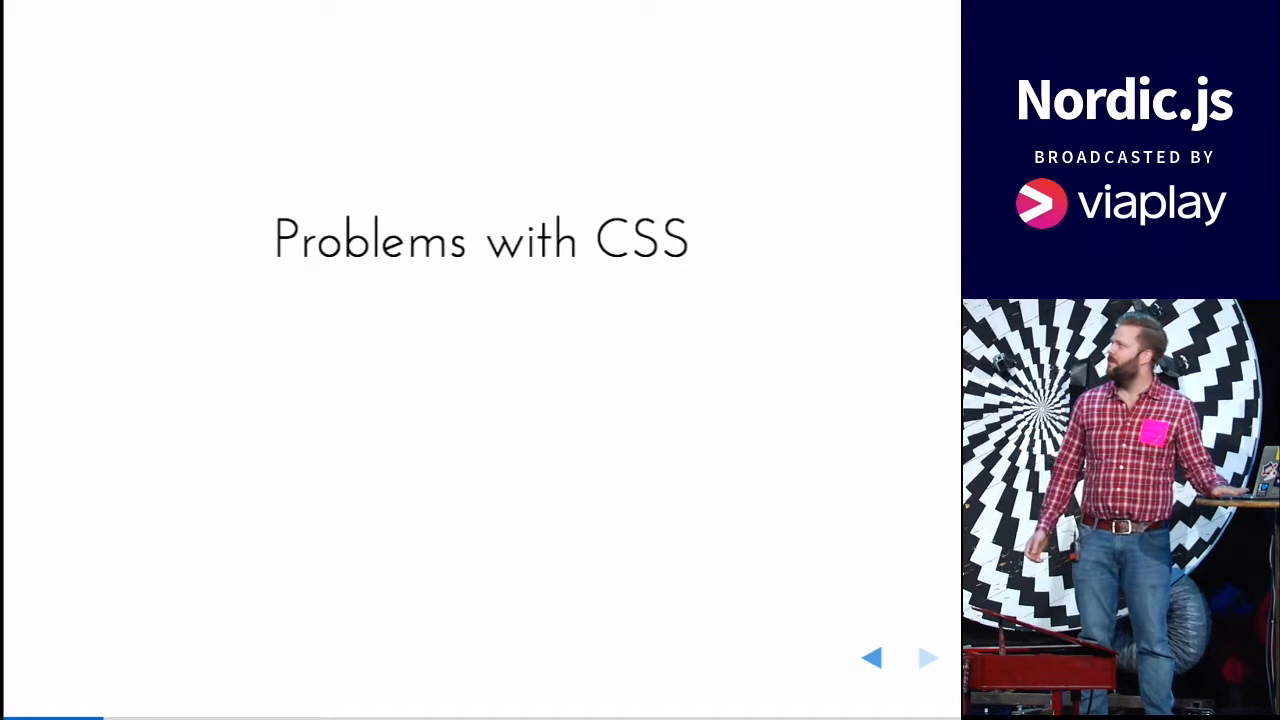
pyautogui.click(925, 657)
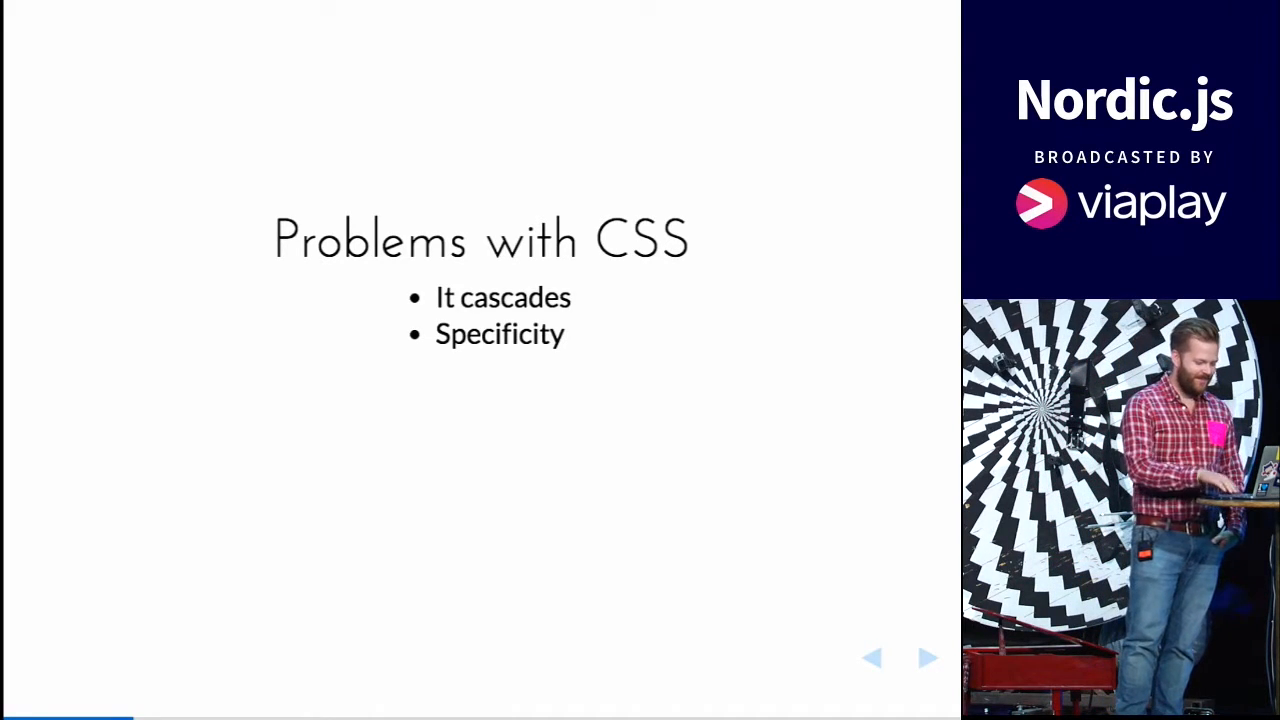
pyautogui.click(926, 657)
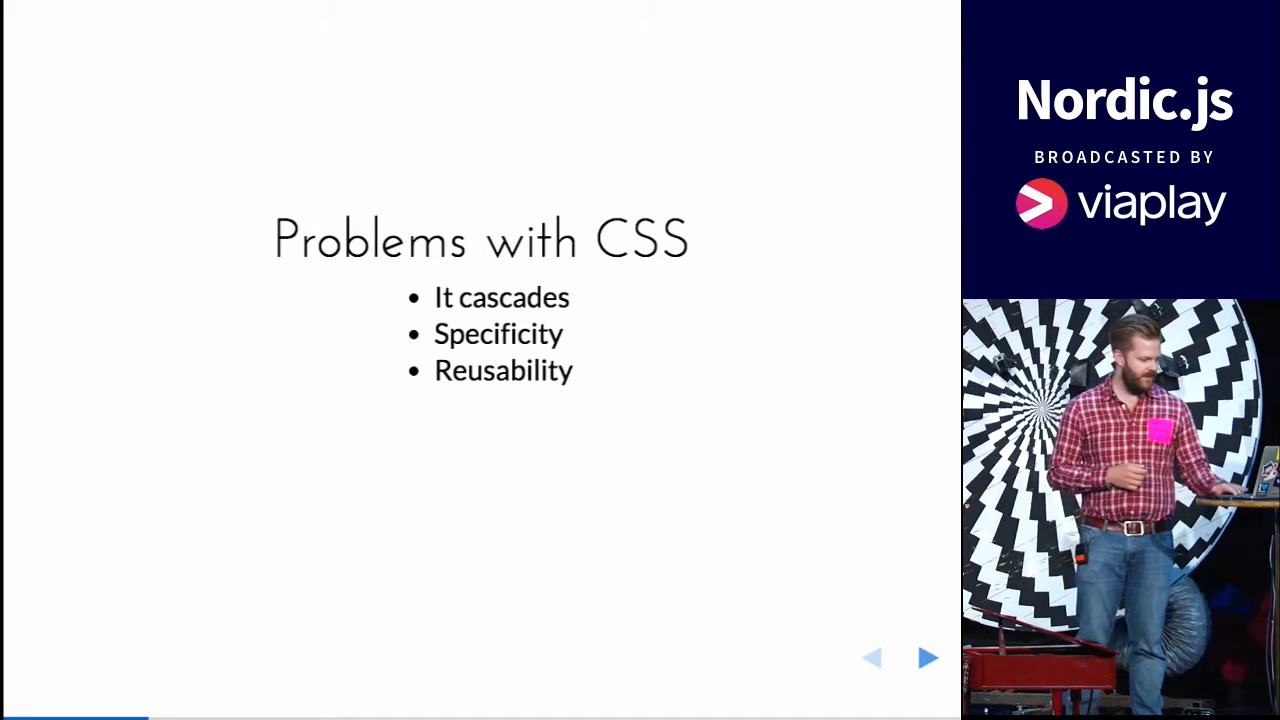
pyautogui.click(926, 657)
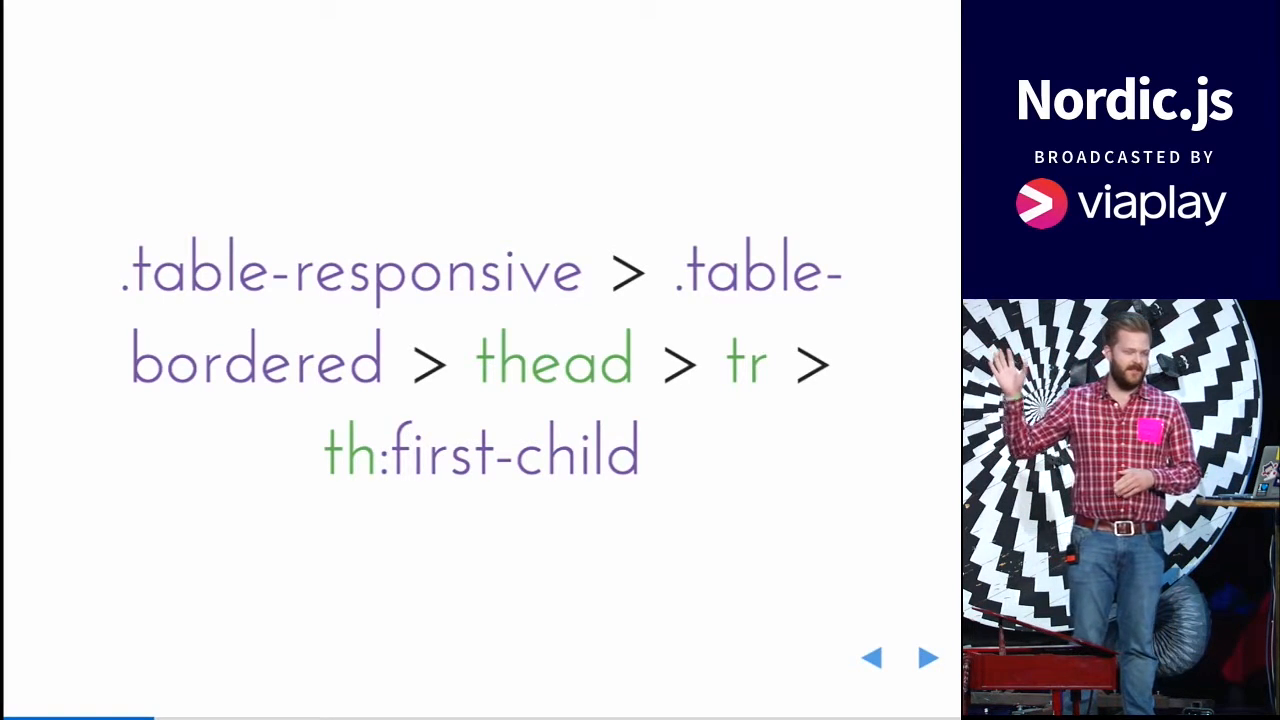
# Advance past the !important slide back to the Modular Scalable CSS title.
pyautogui.click(926, 657)
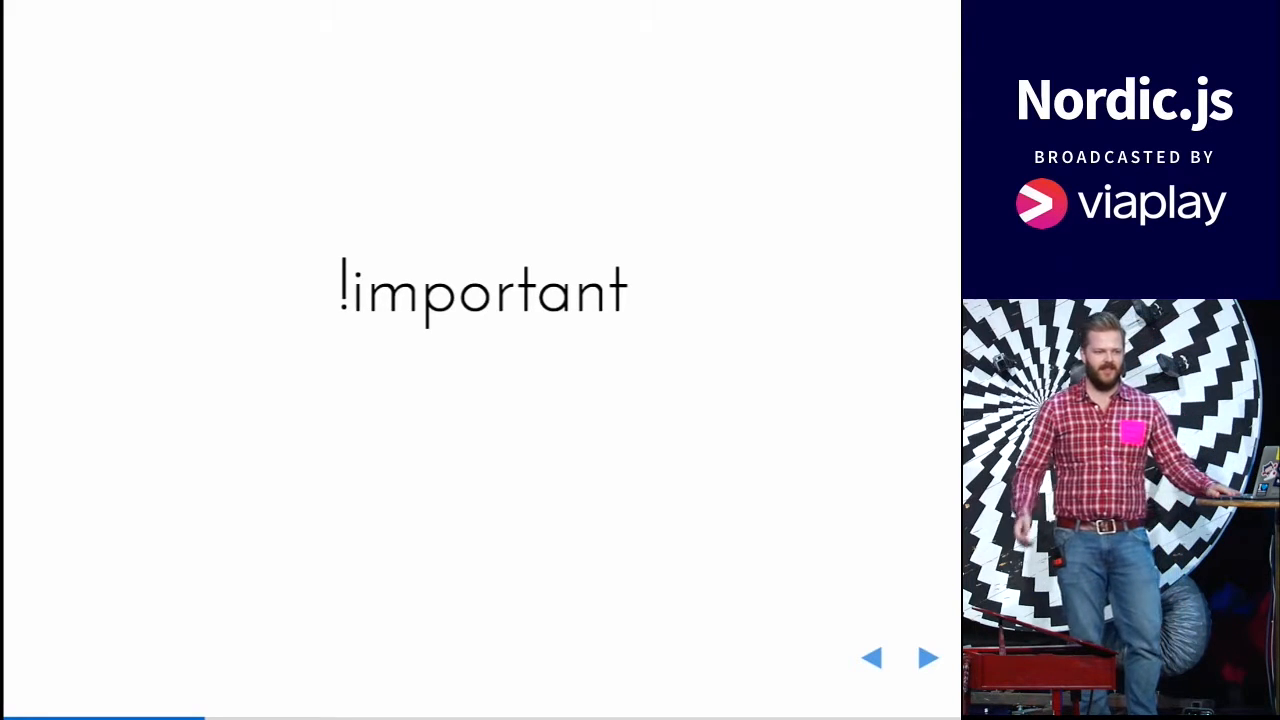
pyautogui.click(927, 657)
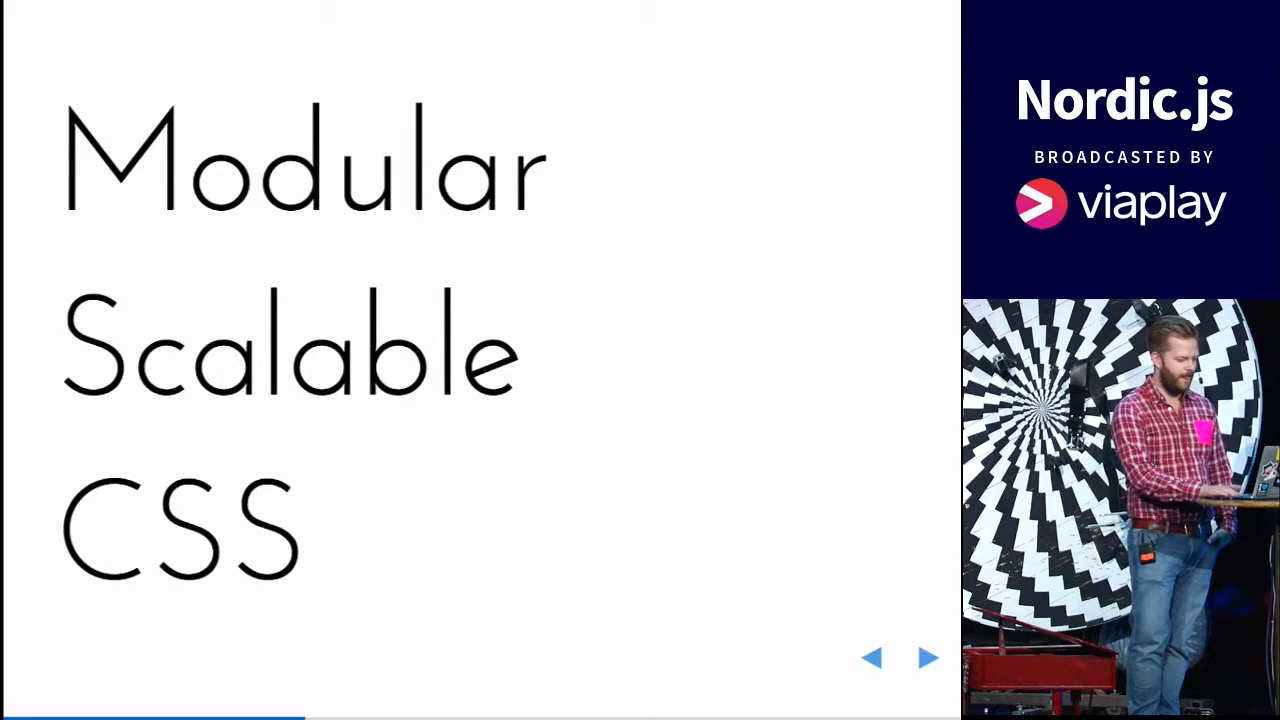
# Advance through the Unistyle GitHub slide to the Nesting code example.
pyautogui.click(925, 657)
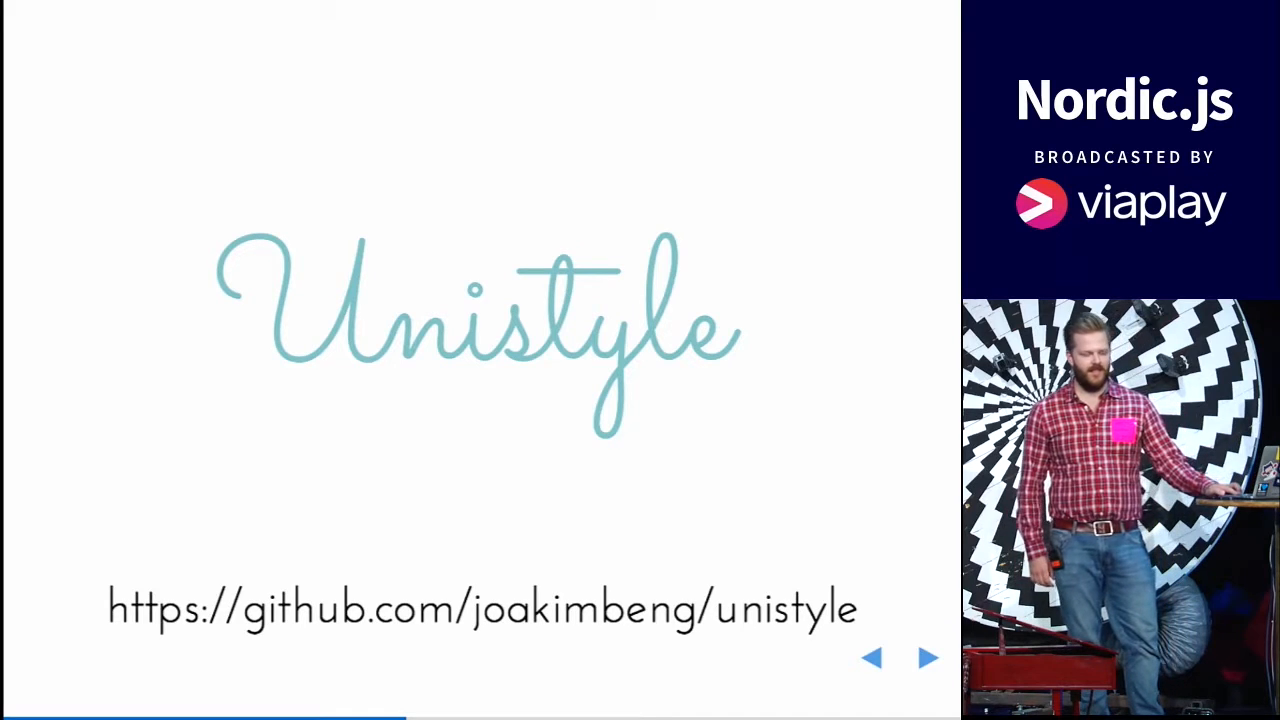
pyautogui.click(926, 657)
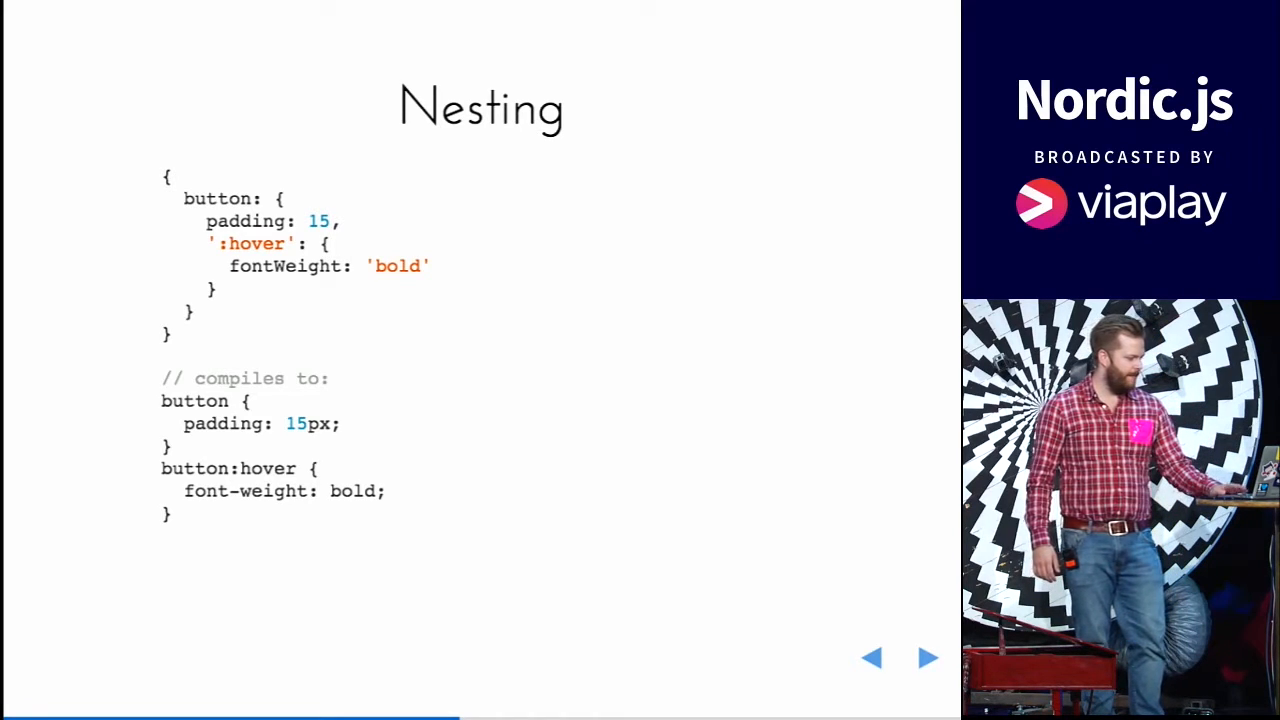
# Pass the Media Queries example and reveal shorthand and destructuring notes on Modules and extending styles.
pyautogui.click(926, 657)
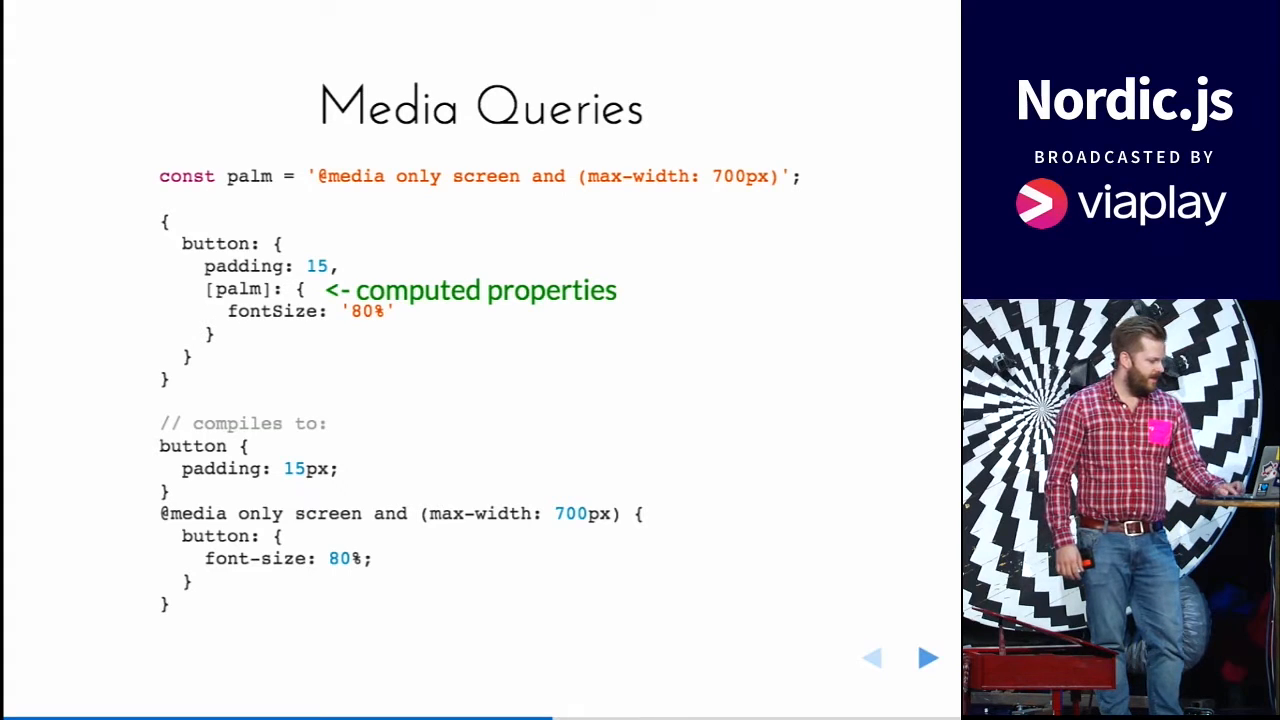
pyautogui.click(926, 657)
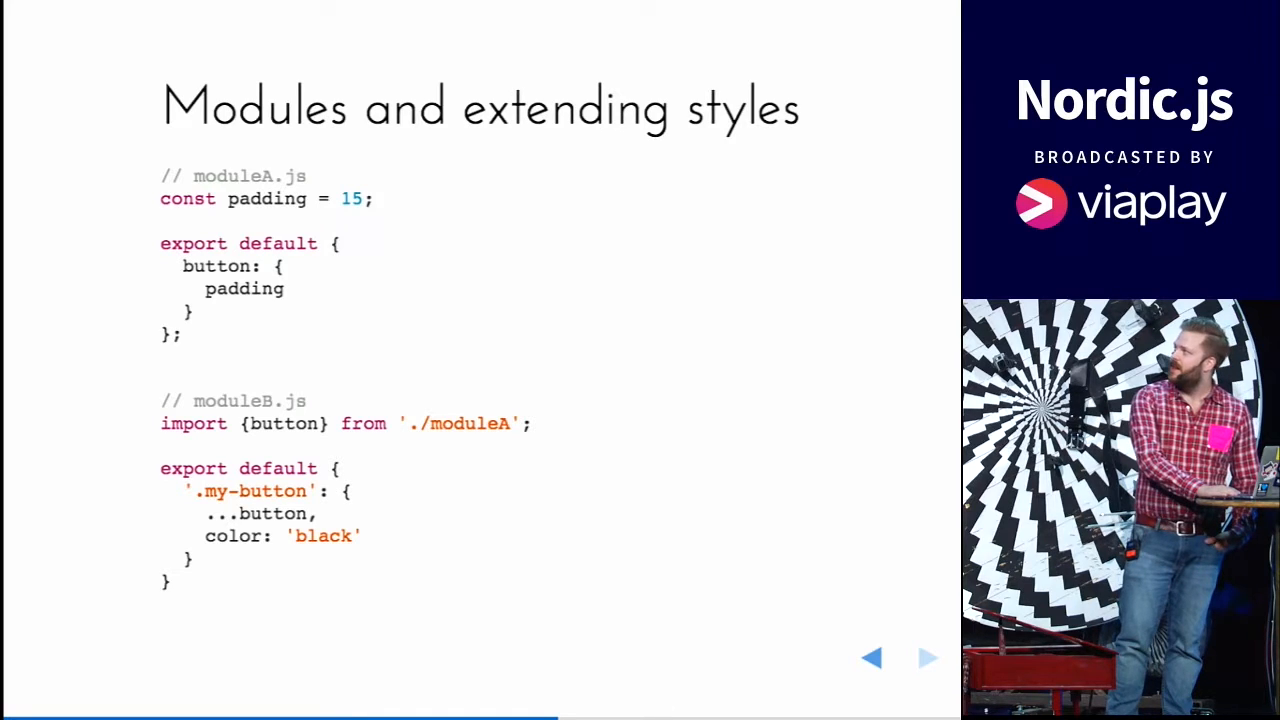
pyautogui.click(927, 657)
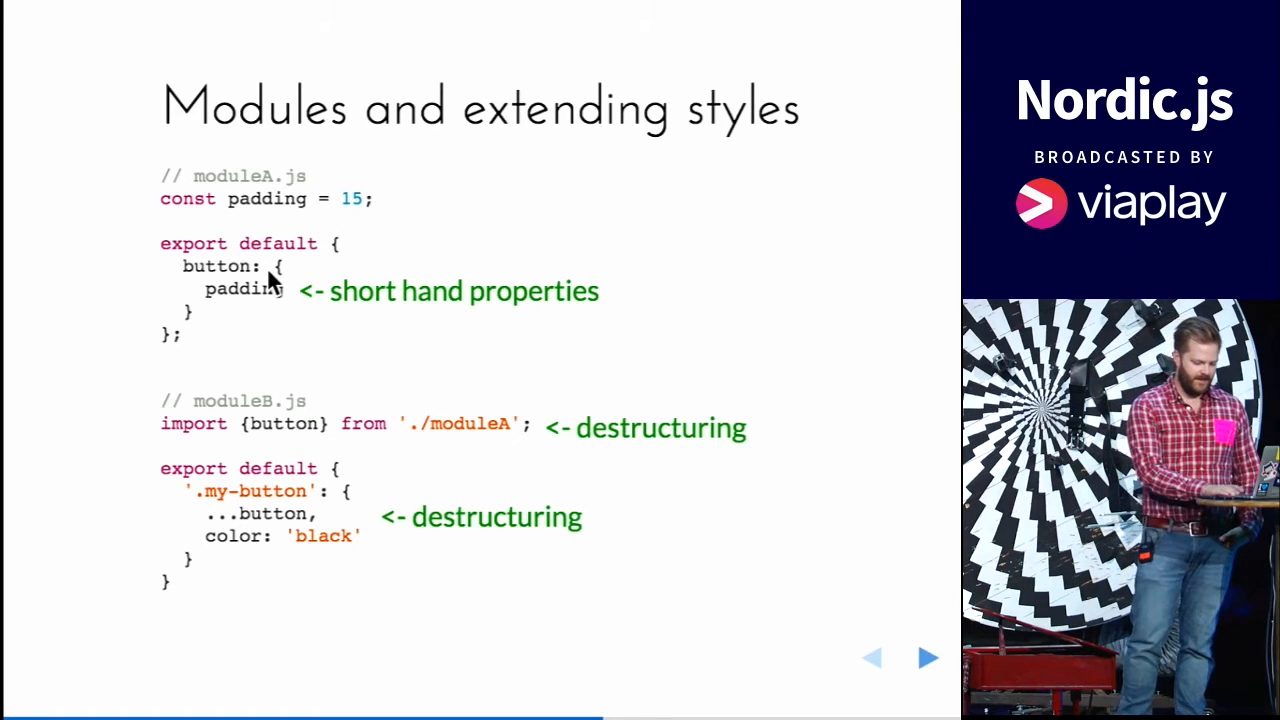
# Reveal the Reusability and 'But it still cascades?' explanations, then reach the Avoiding cascade example.
pyautogui.click(926, 657)
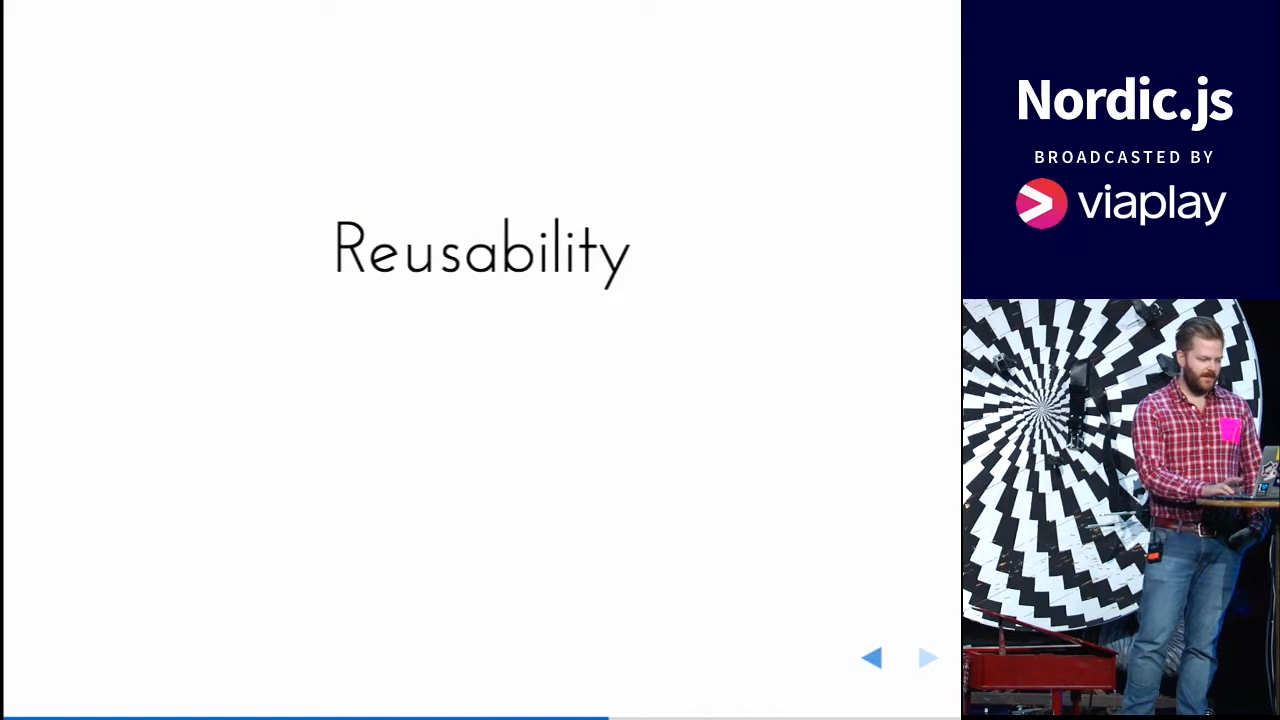
pyautogui.click(926, 657)
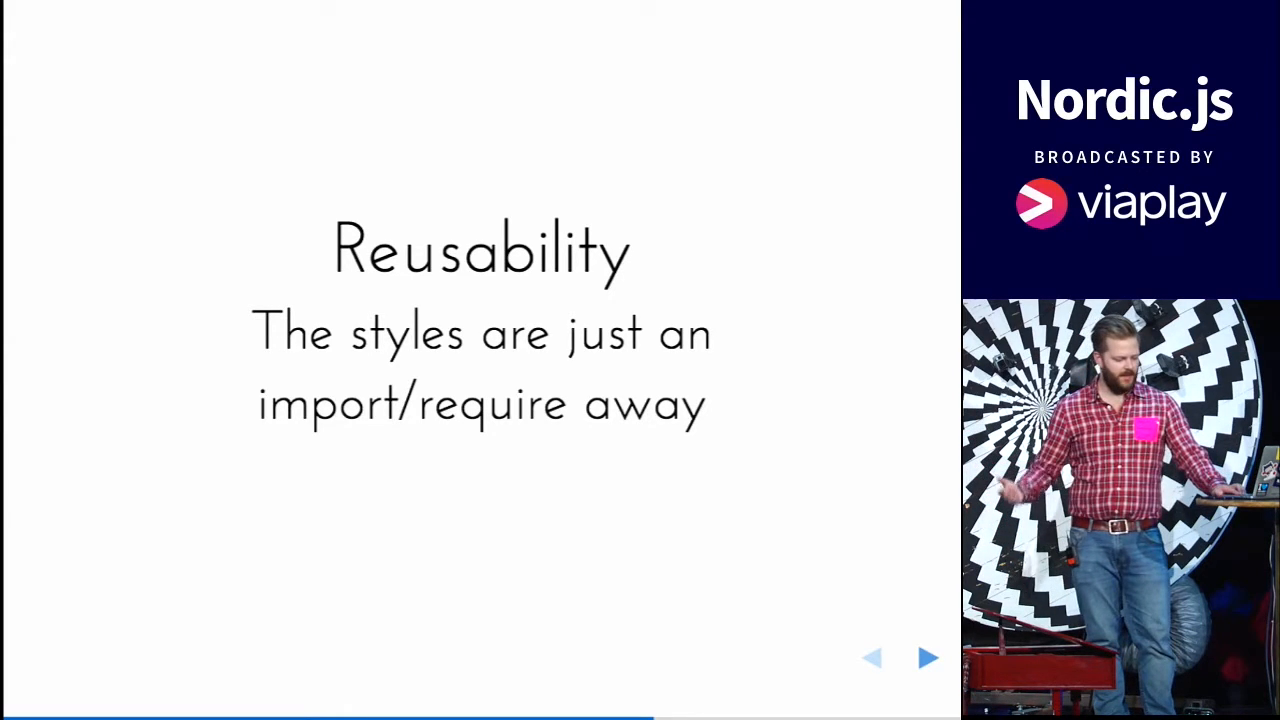
pyautogui.click(926, 657)
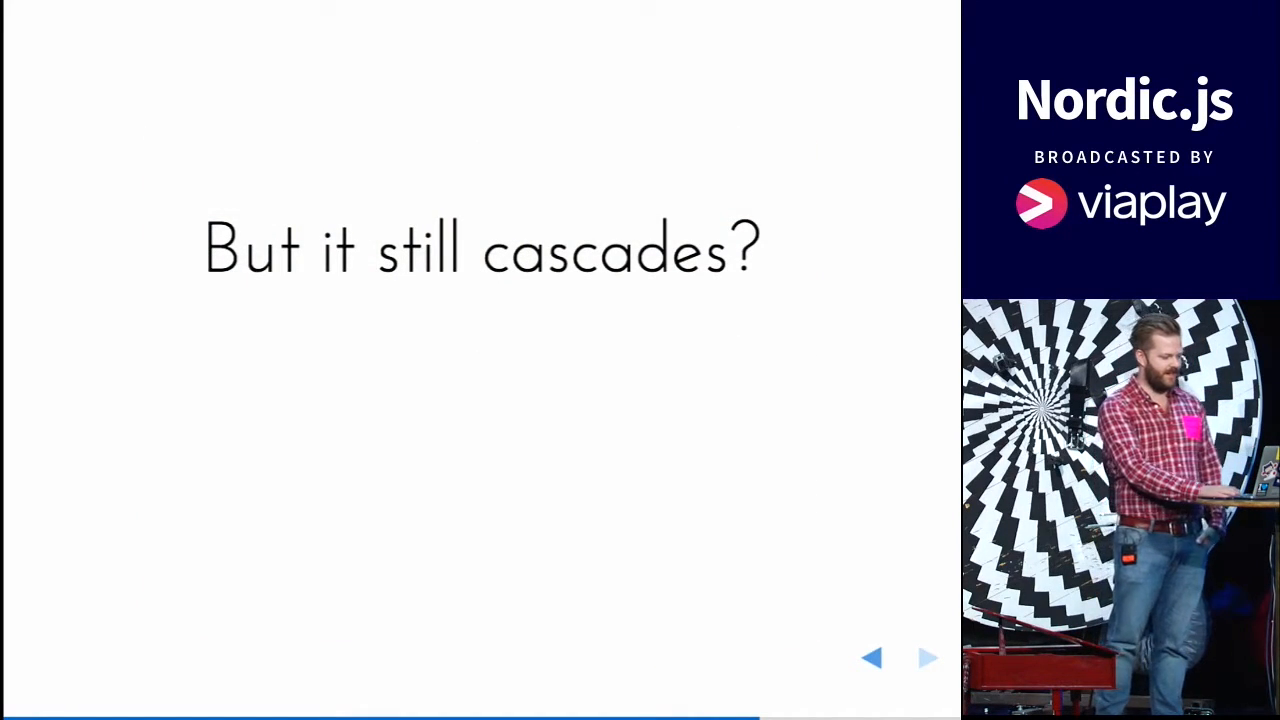
pyautogui.click(926, 657)
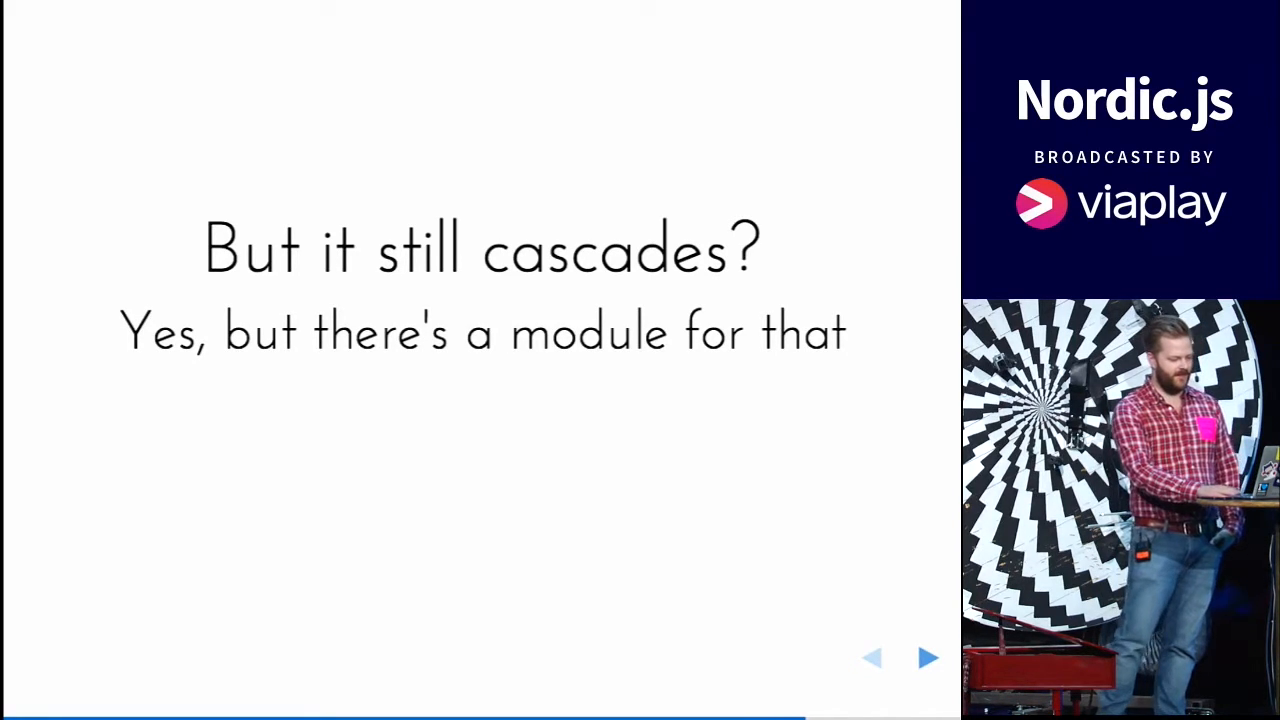
pyautogui.click(926, 658)
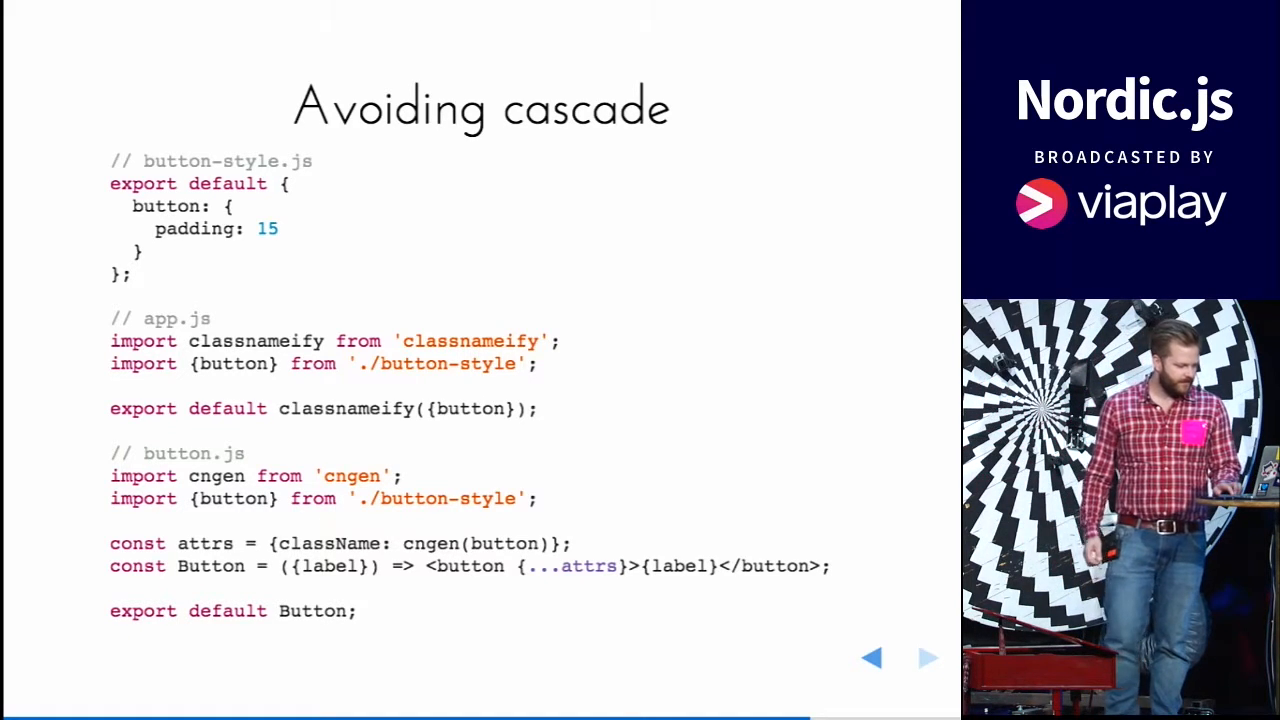
# Reveal the module 1 and module 2 labels, then show the compiled CSS output.
pyautogui.click(925, 657)
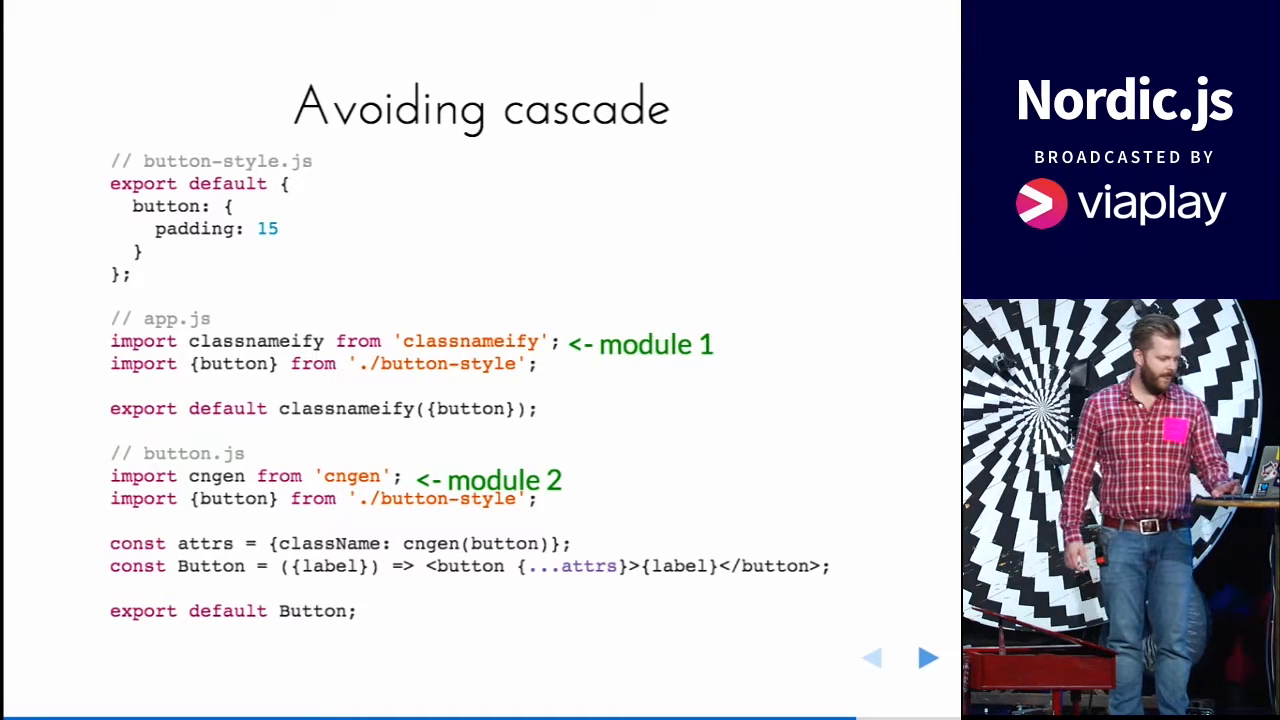
pyautogui.click(925, 657)
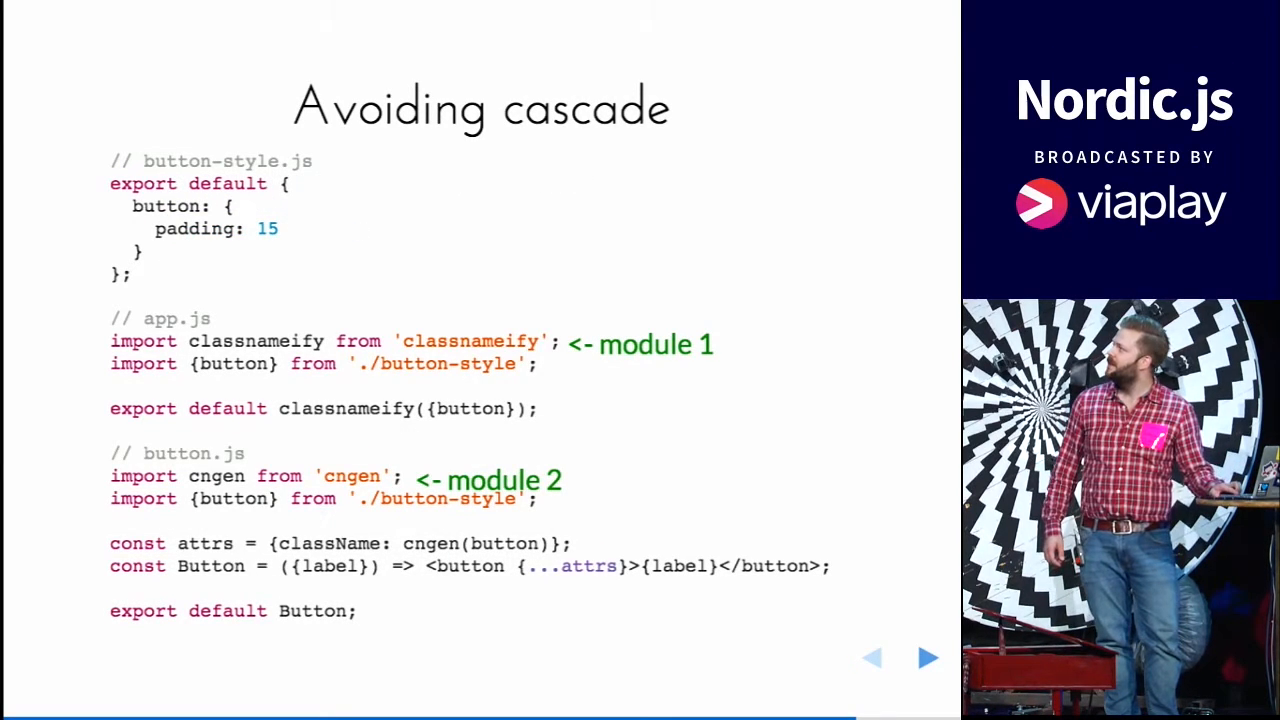
pyautogui.click(926, 657)
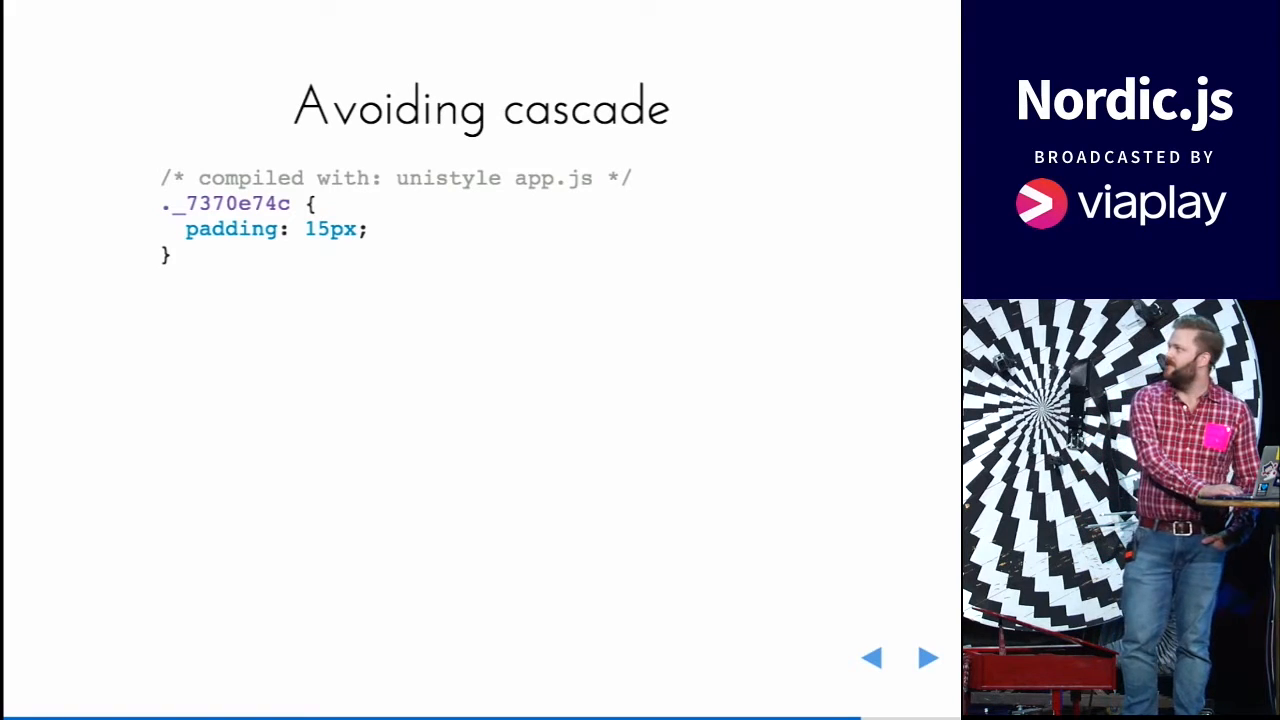
# Show the button.js class name example, then The End slide with the Unistyle logo.
pyautogui.click(925, 657)
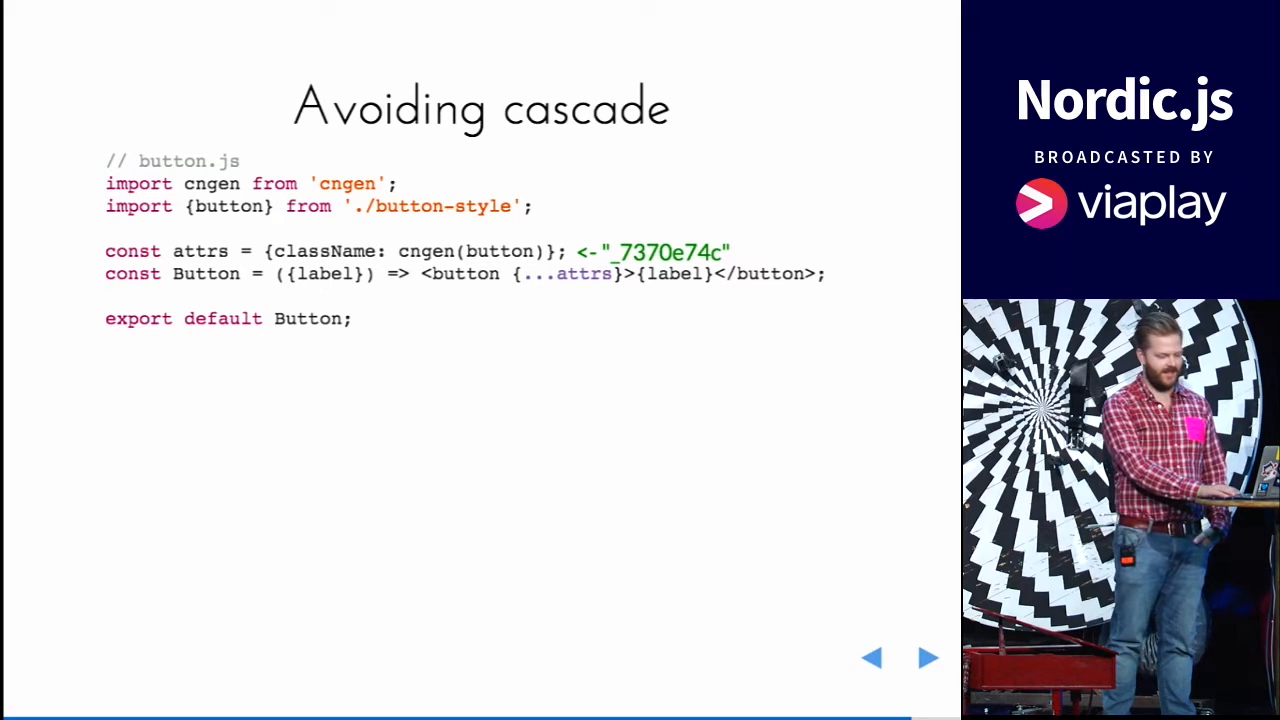
pyautogui.click(926, 657)
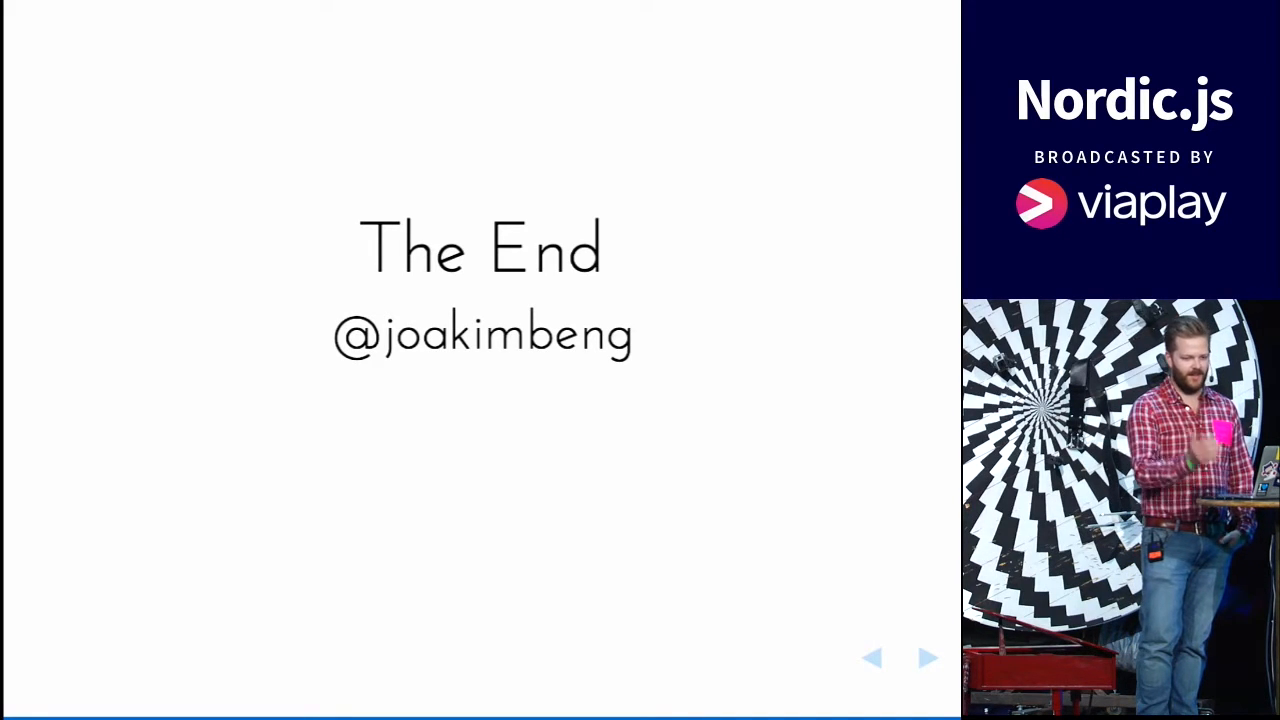
pyautogui.click(925, 657)
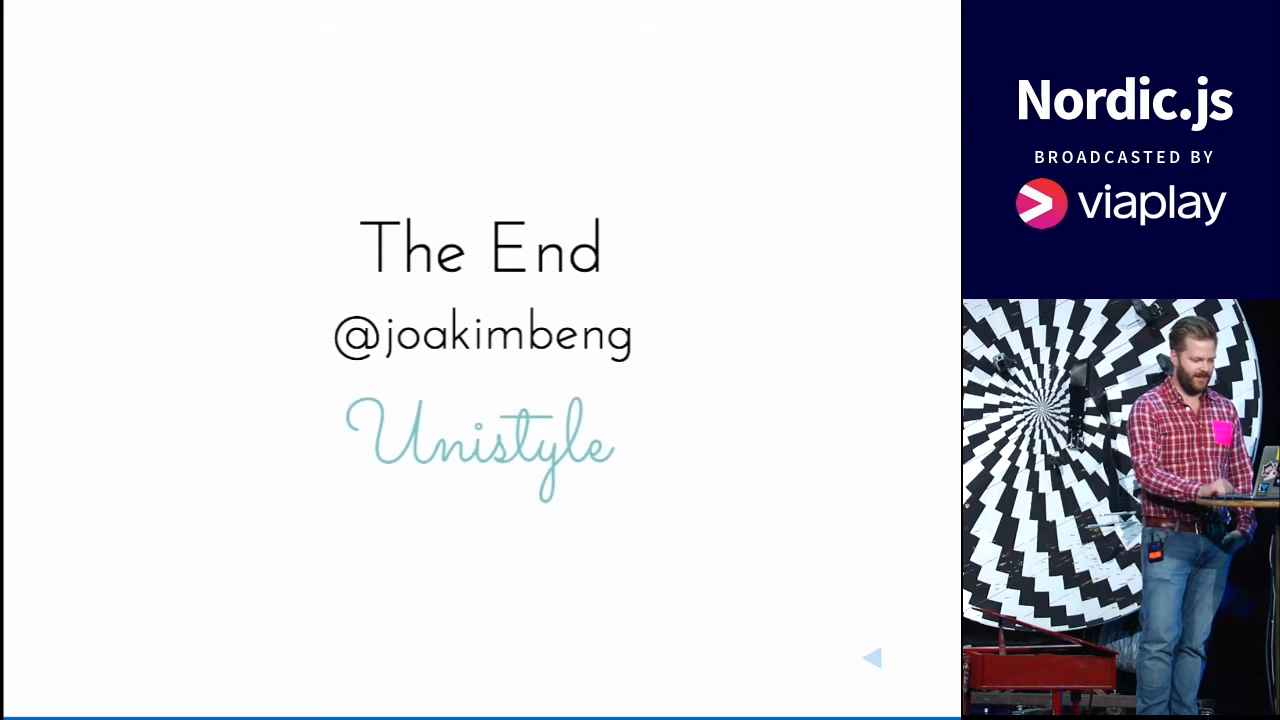